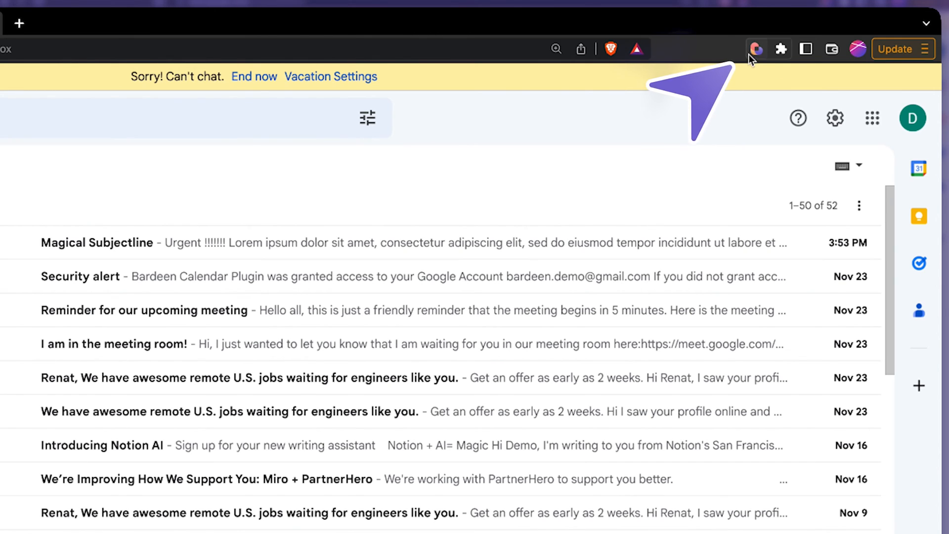
Step: Start a new autobook from the Bardeen extension over the Gmail inbox
click(755, 48)
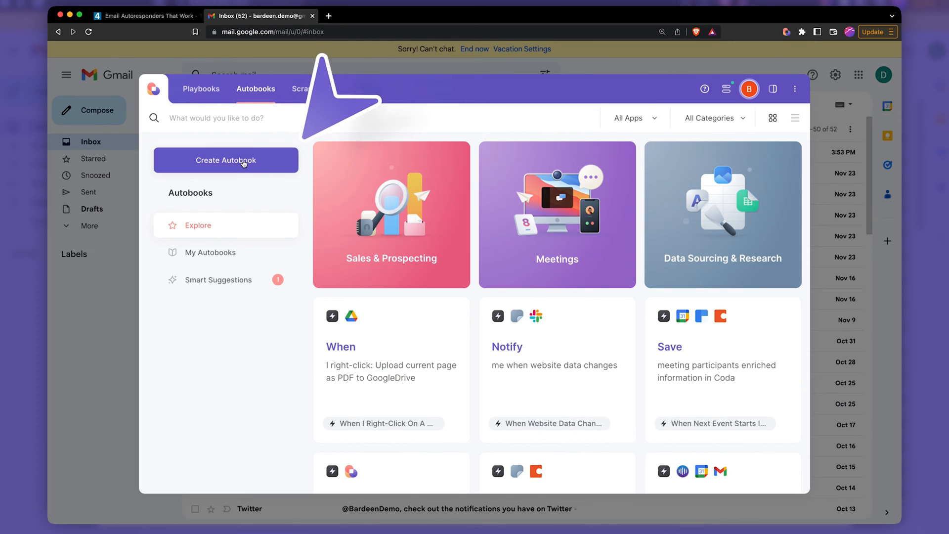
click(226, 160)
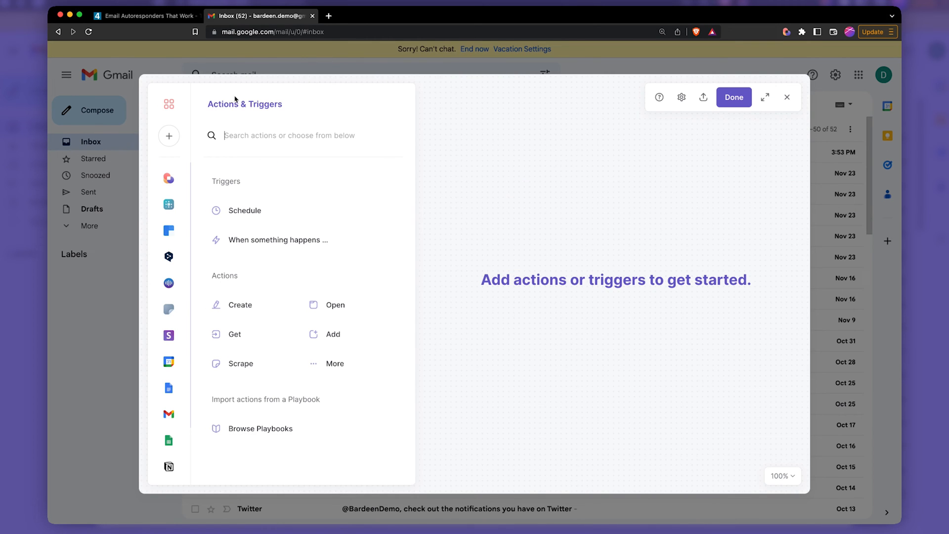
mouse_move(180, 237)
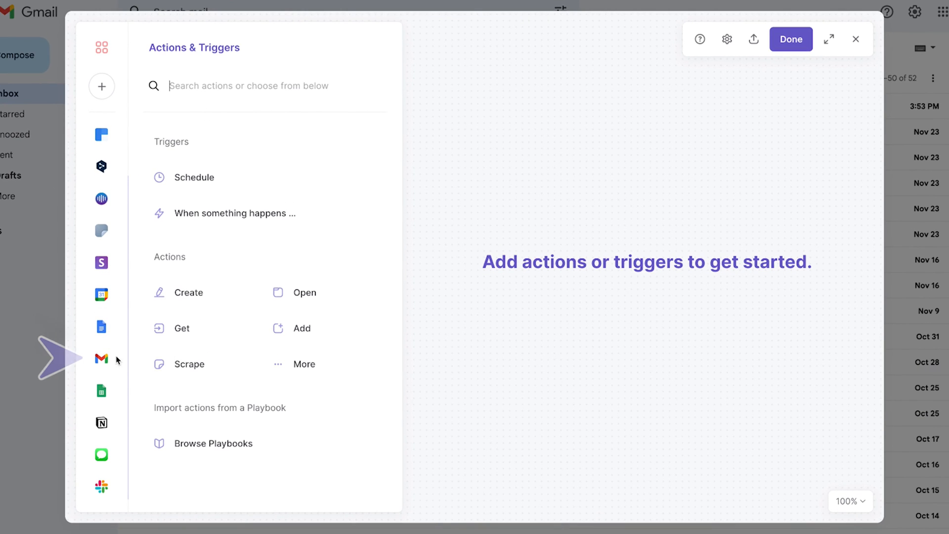
Step: Add a Google Mail 'When Email Is Received' trigger and open the sender filter suggestions
click(101, 358)
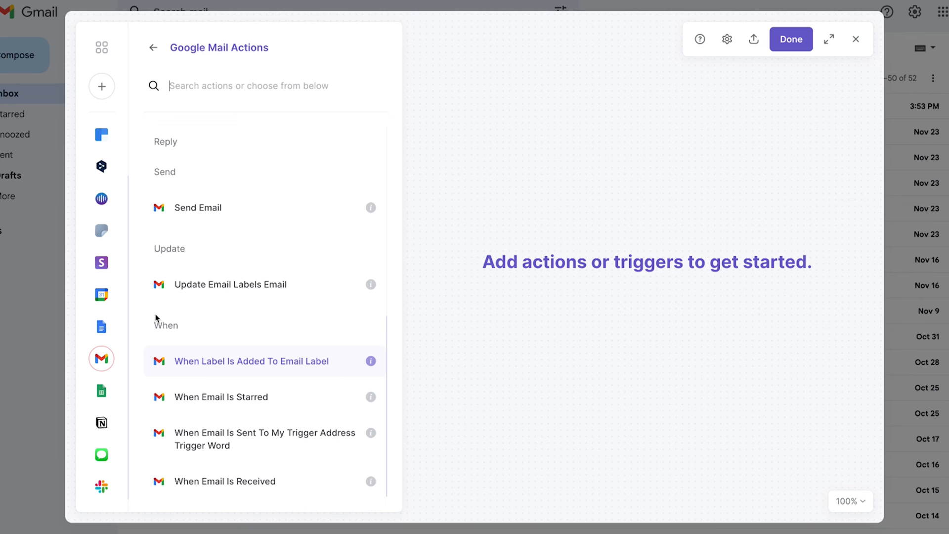
mouse_move(224, 481)
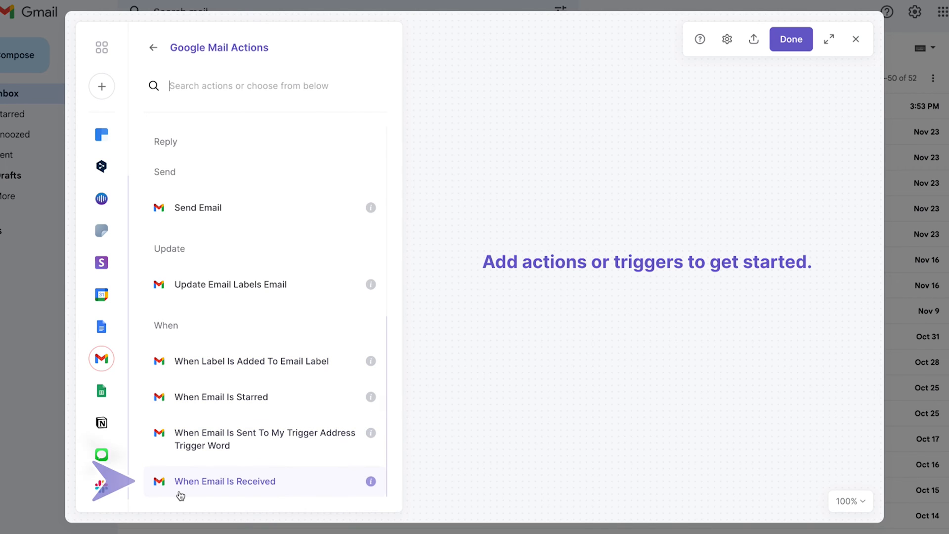
click(225, 481)
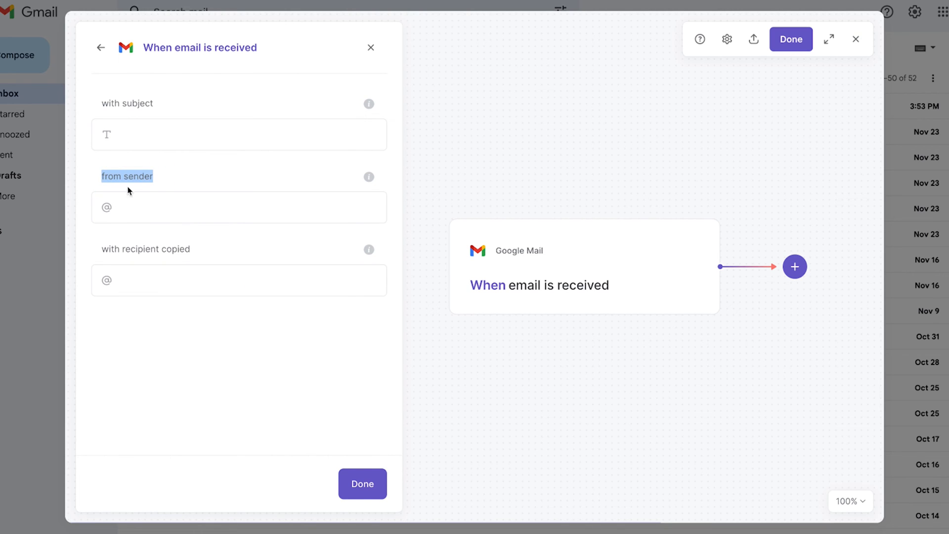
click(238, 207)
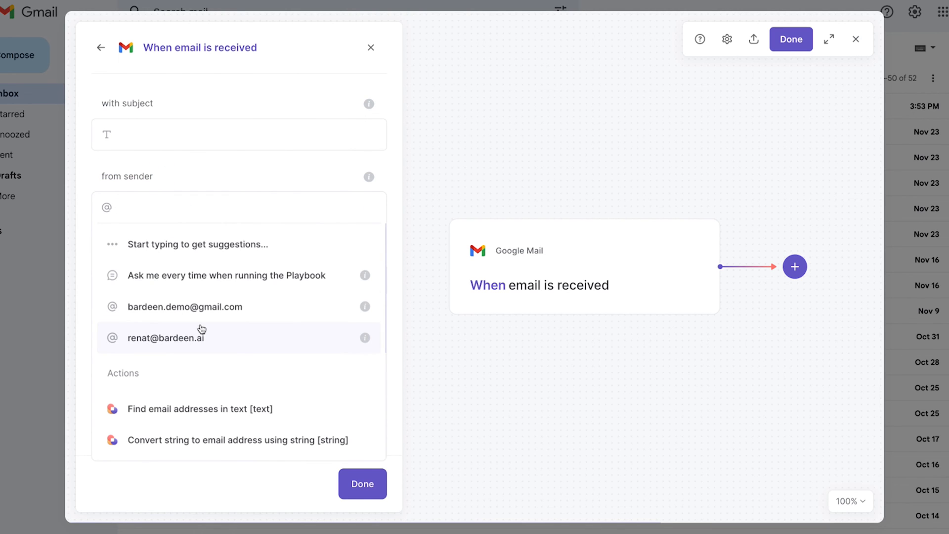
mouse_move(263, 340)
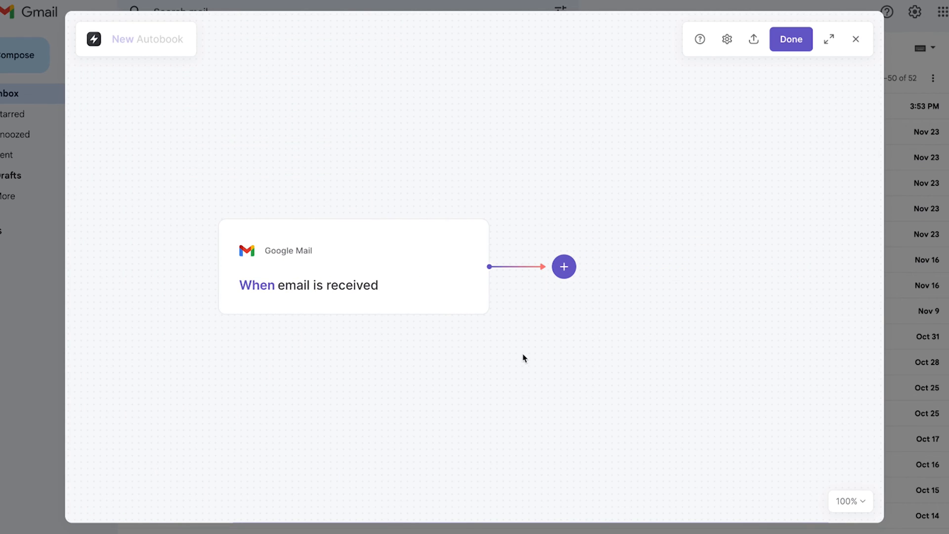
Step: Add a New Condition after the trigger that checks the email's From address
click(563, 266)
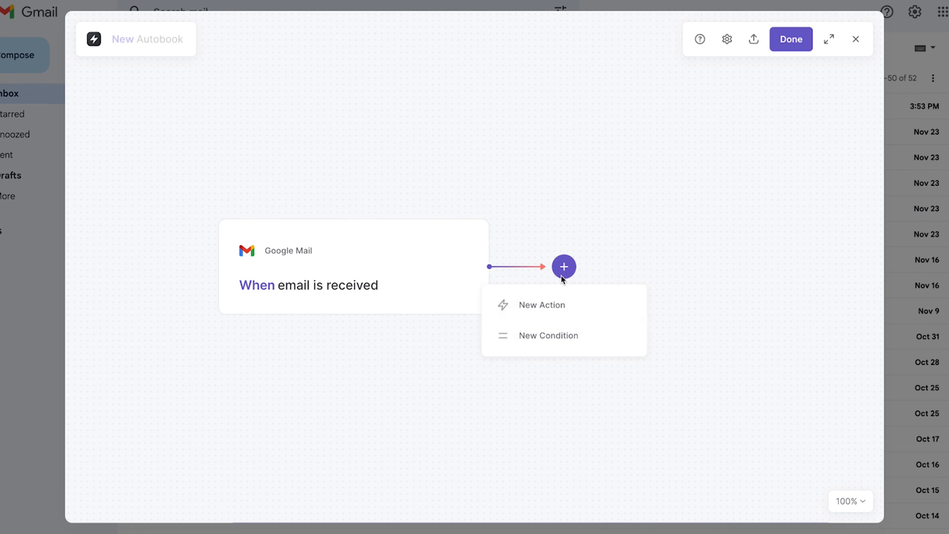
click(547, 335)
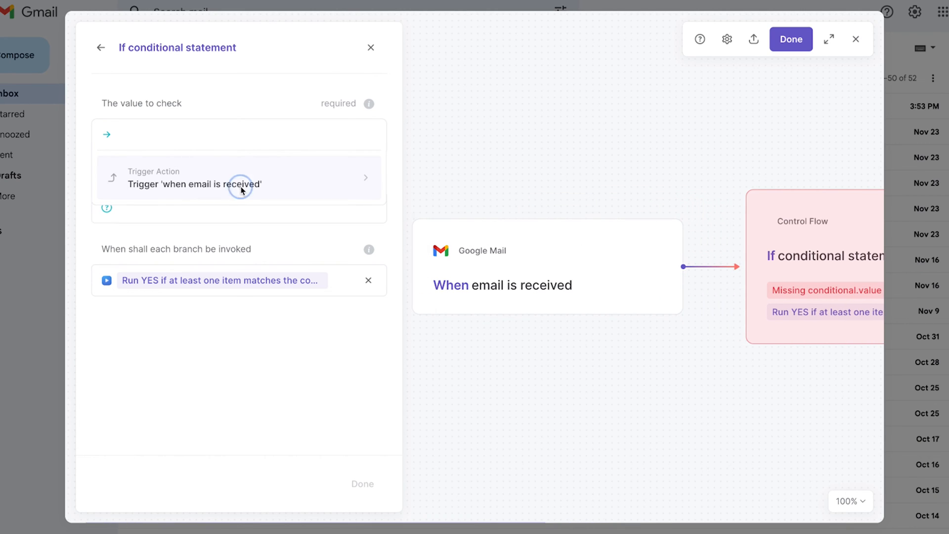
click(238, 134)
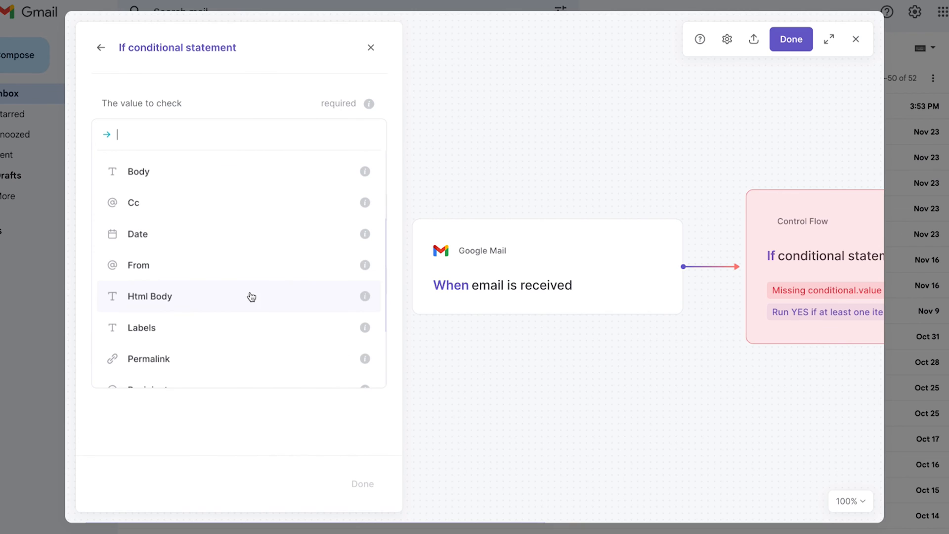
mouse_move(137, 265)
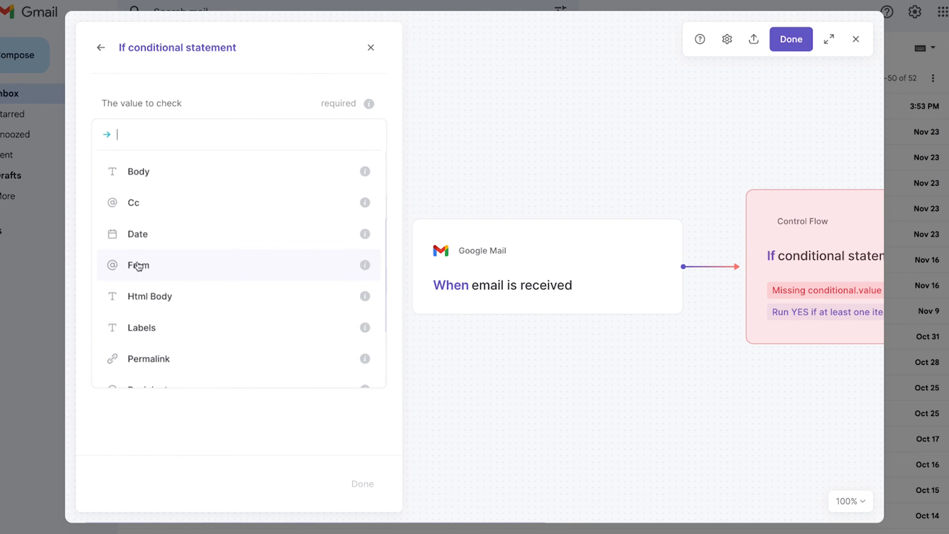
click(138, 265)
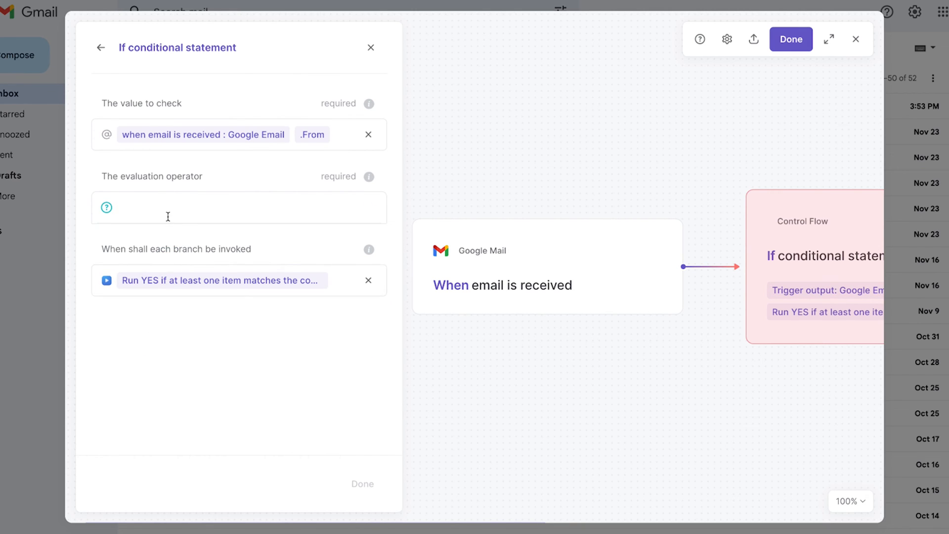
text(contains)
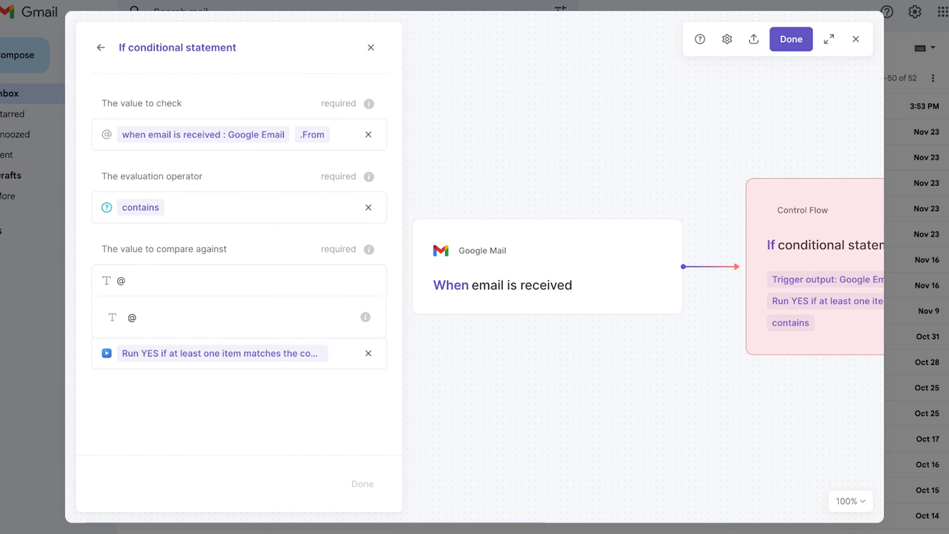
text(bardeen.)
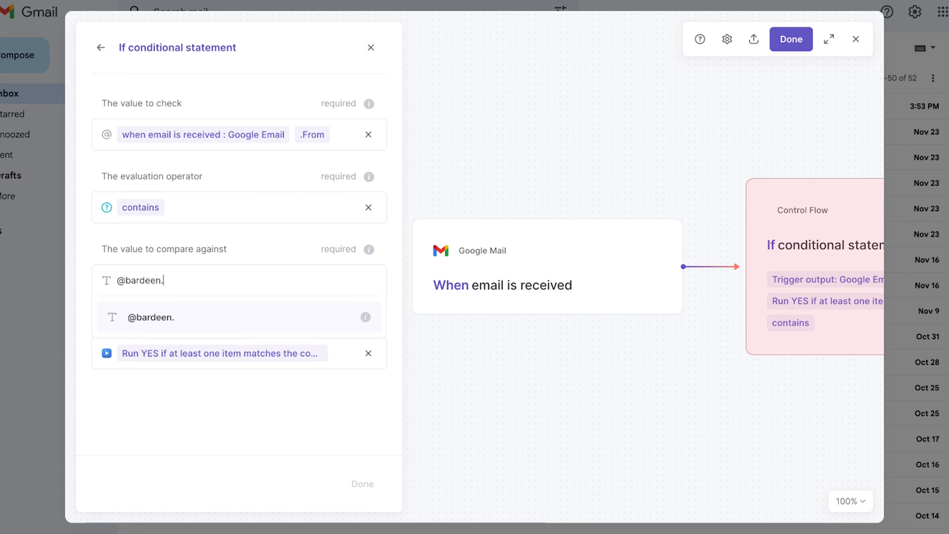
text(ai)
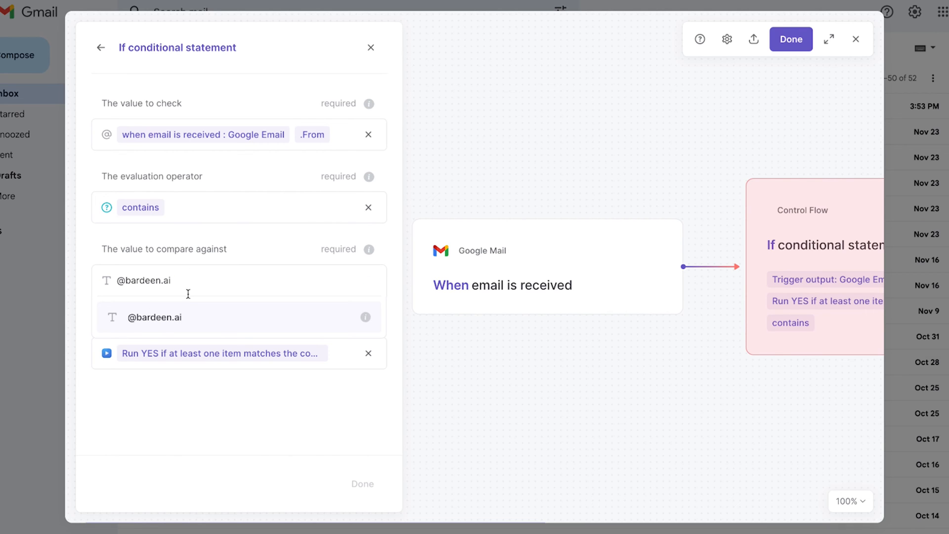
click(362, 484)
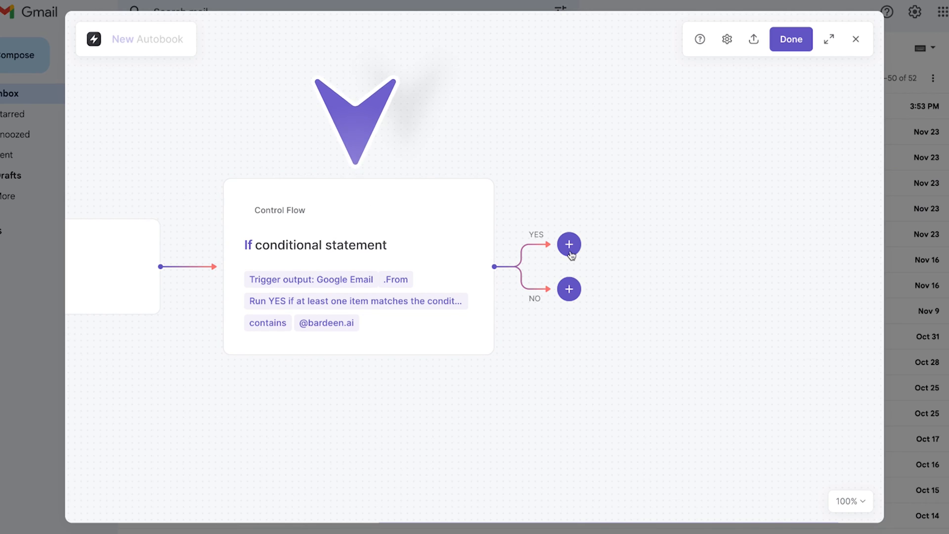
Step: Add a Google Mail 'Reply to email' action on the condition's YES branch
click(569, 244)
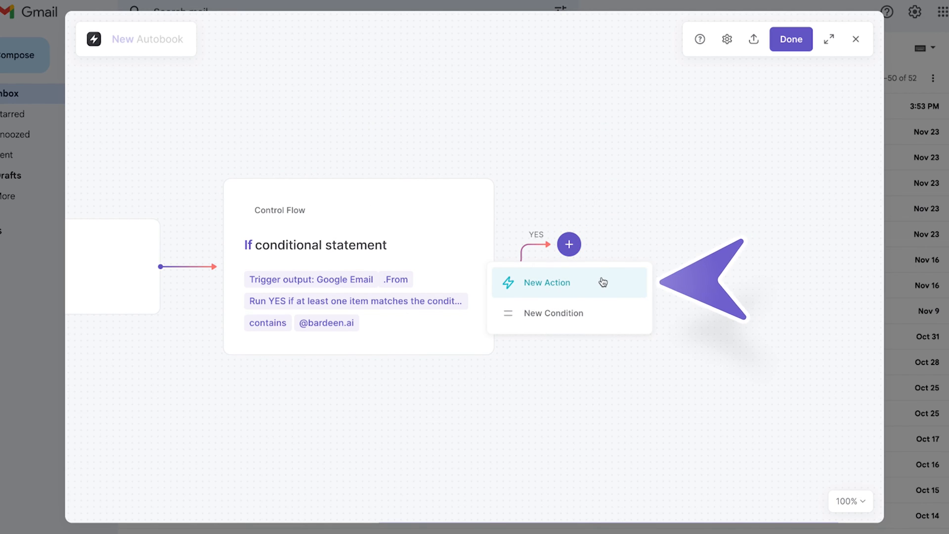
click(548, 282)
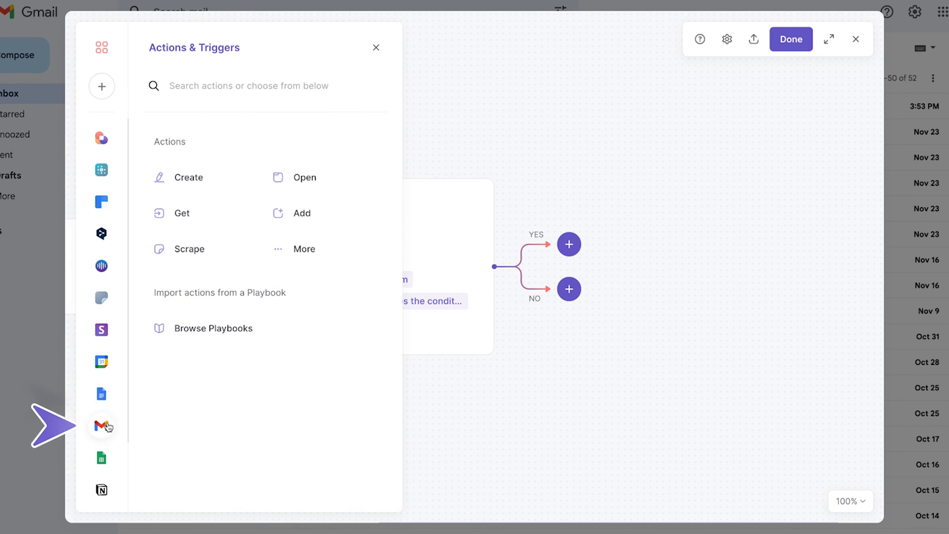
click(101, 425)
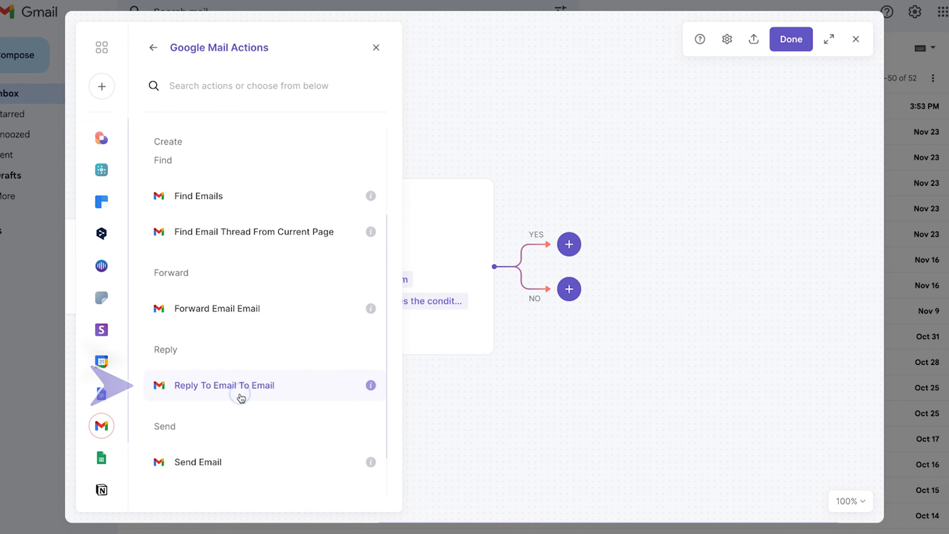
click(223, 385)
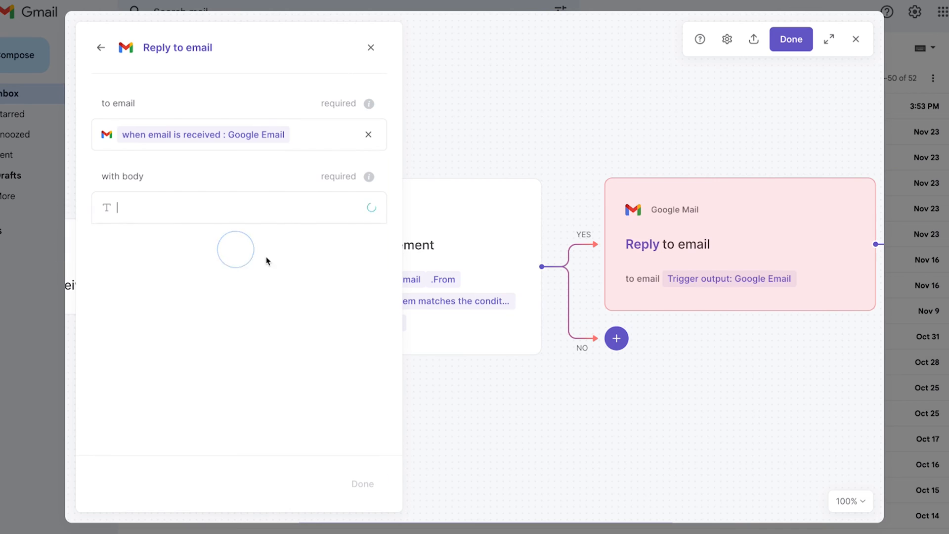
click(236, 207)
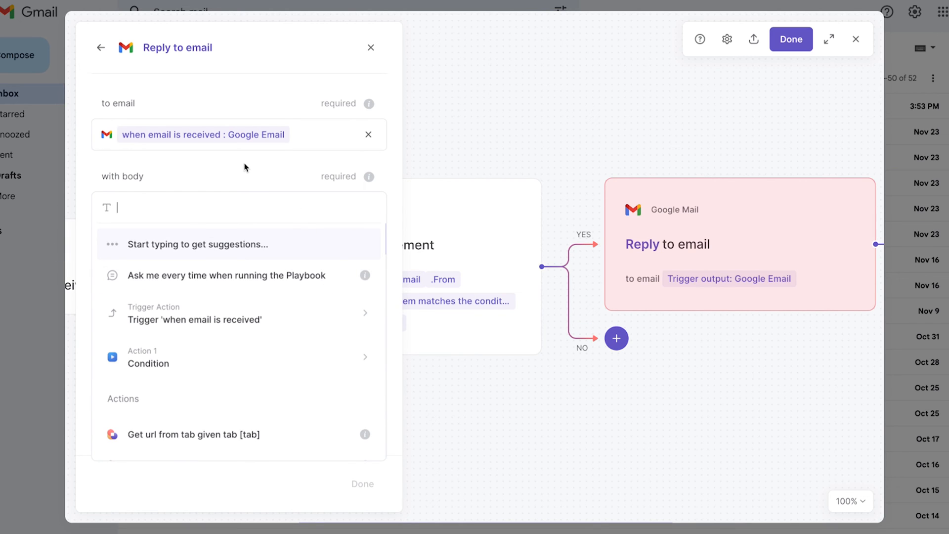
text(Hey)
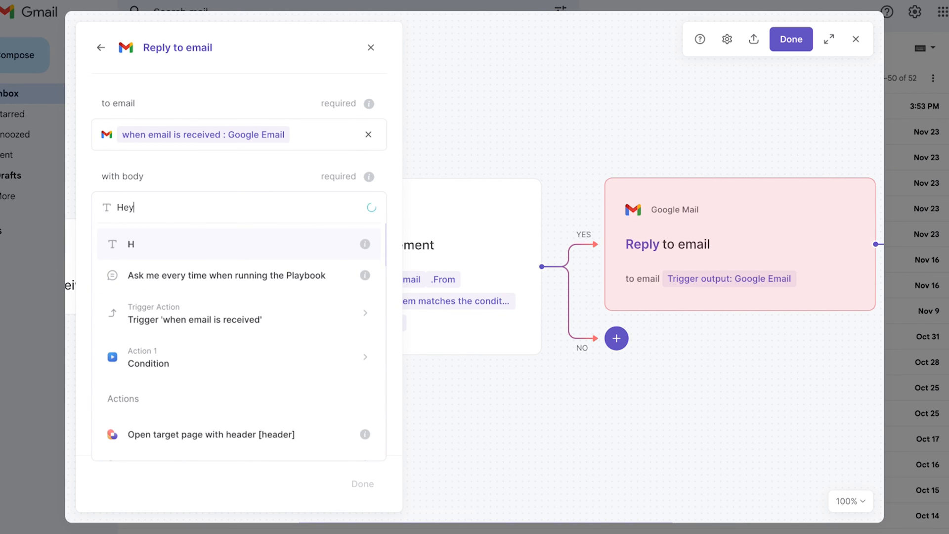
text(coworker! I am on)
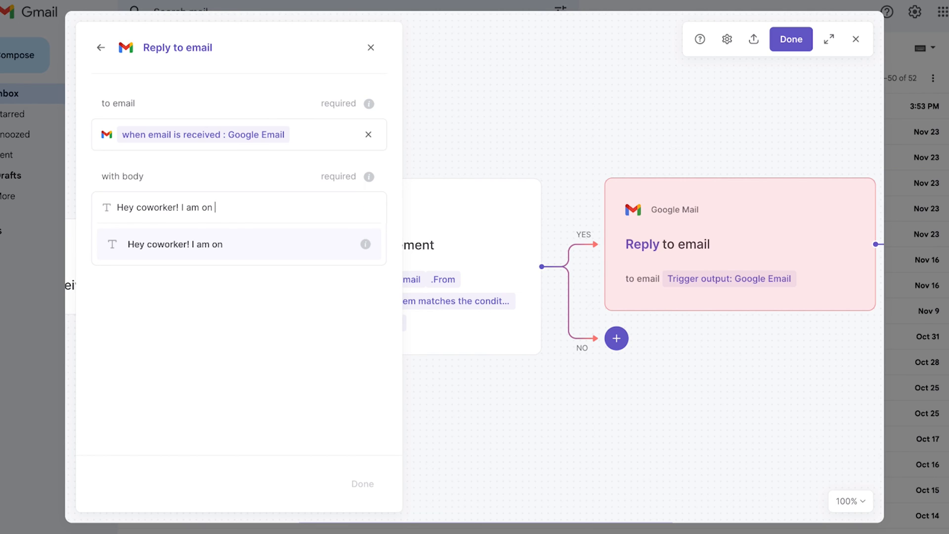
text(vocation, but you can call me if urgent:)
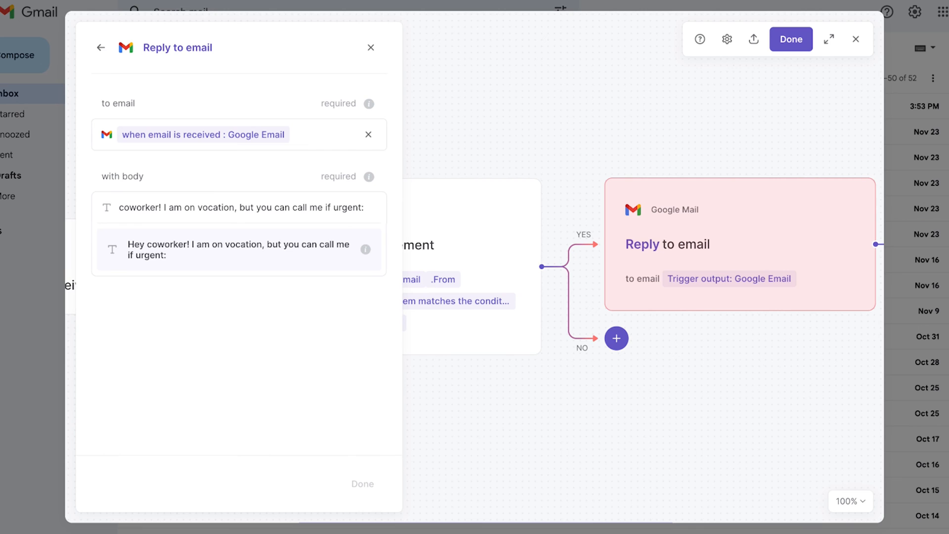
text(1234567890)
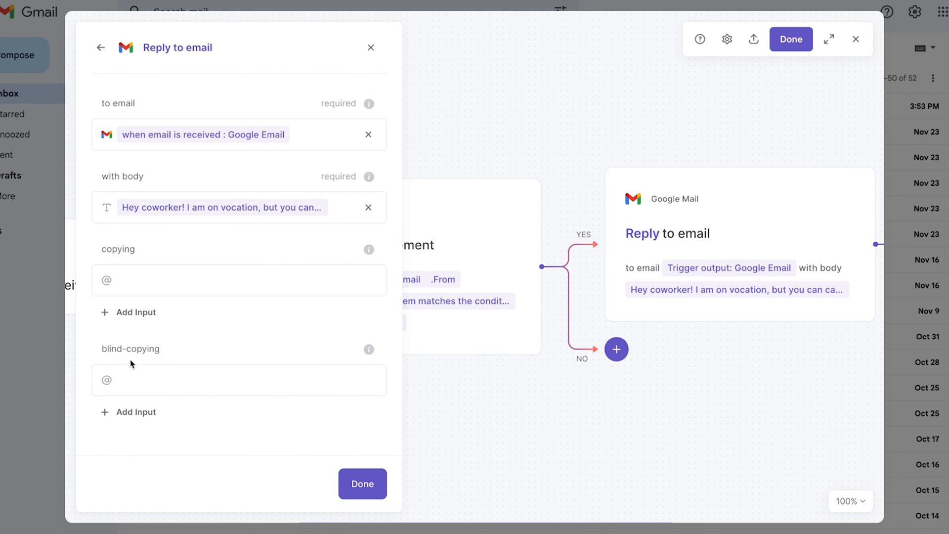
click(371, 47)
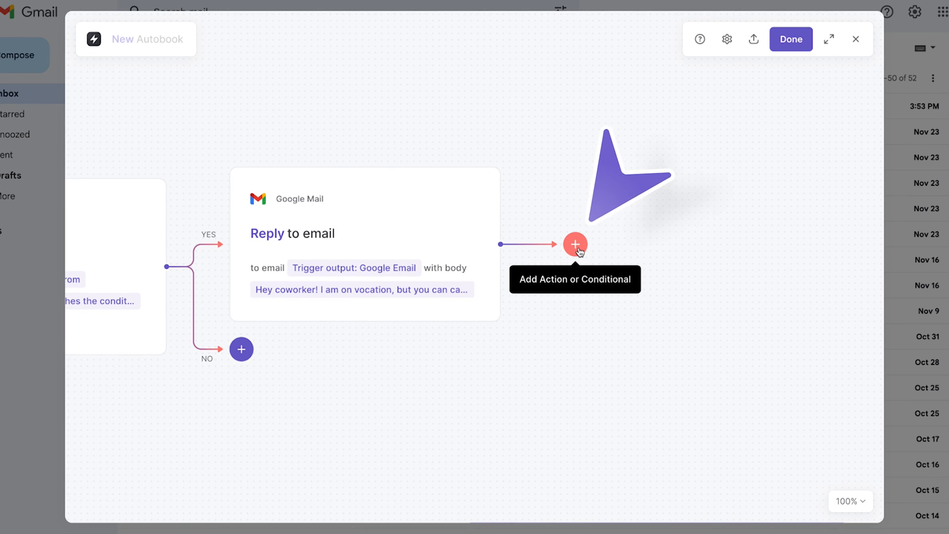
mouse_move(611, 243)
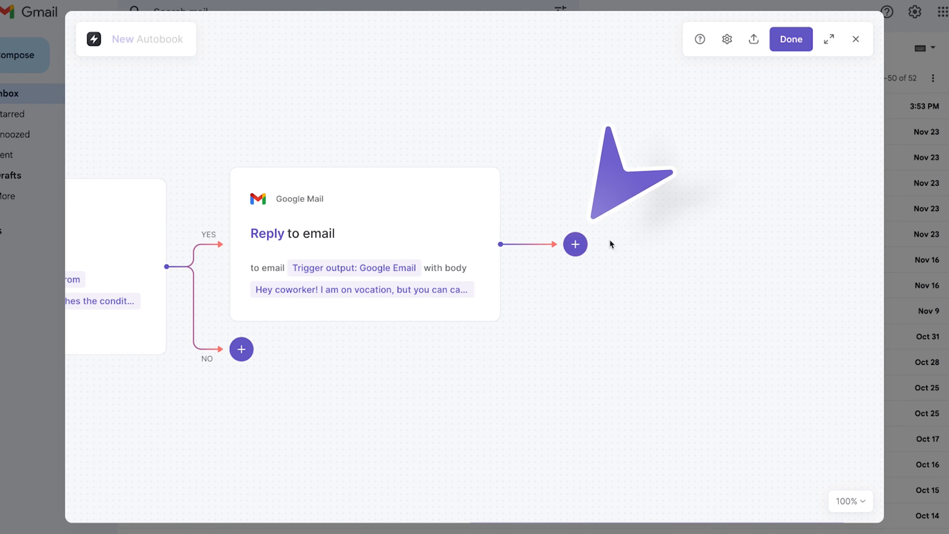
mouse_move(569, 219)
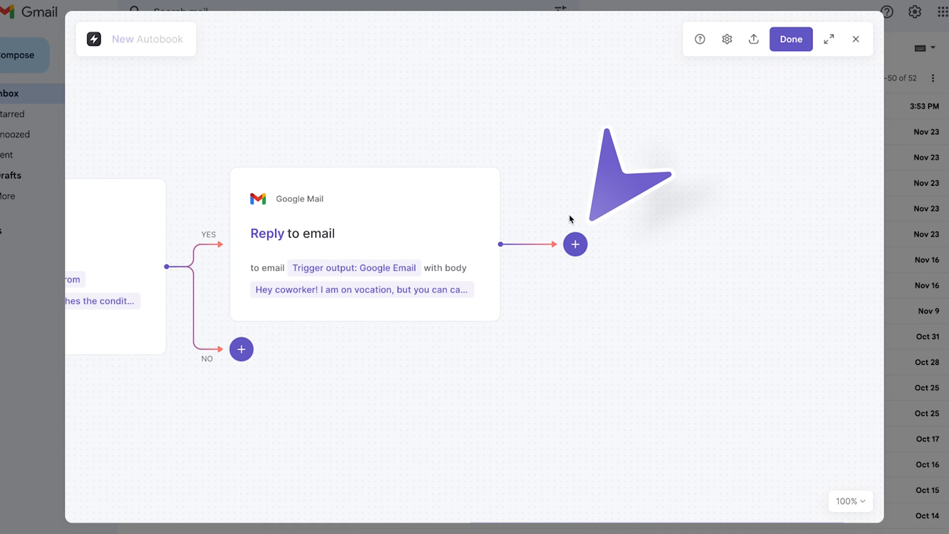
mouse_move(551, 244)
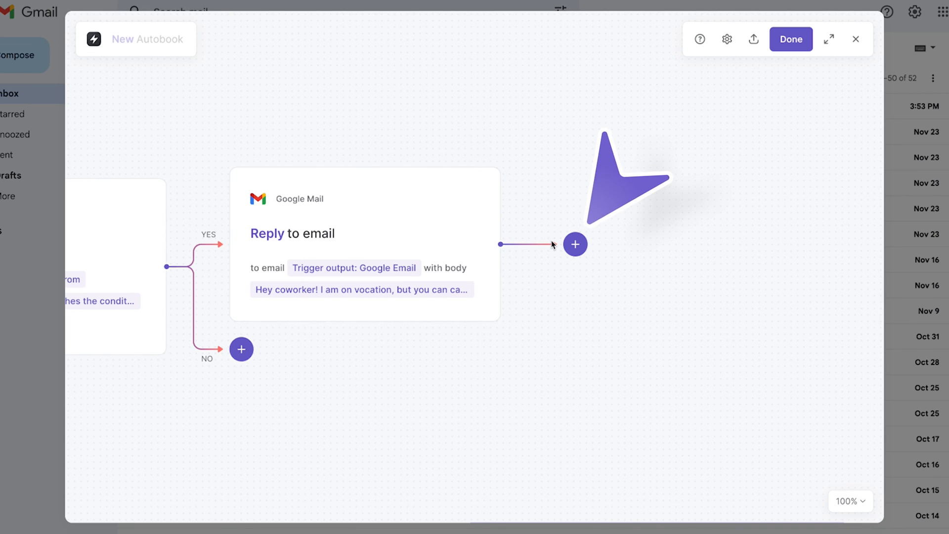
mouse_move(791, 39)
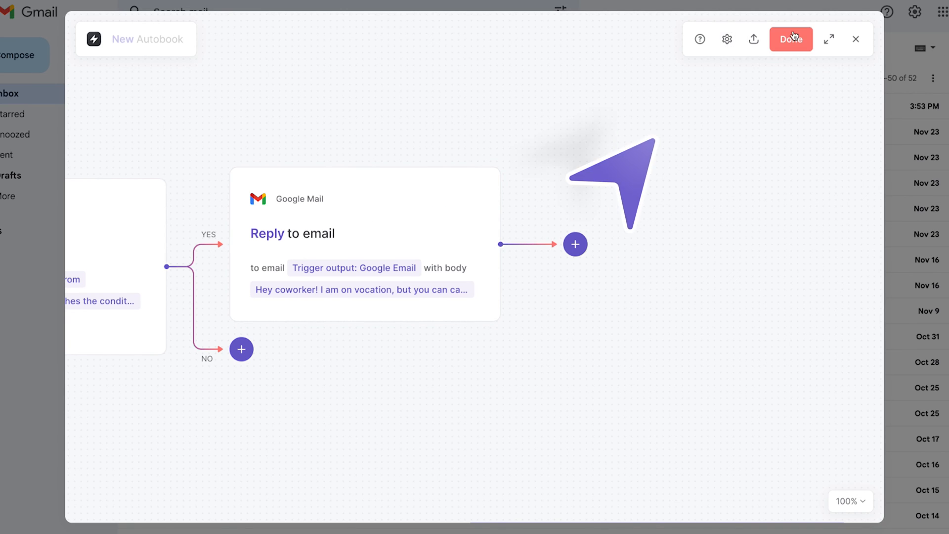
Step: Name the autobook 'Coworker Autoresponder', save it and activate it now
click(789, 39)
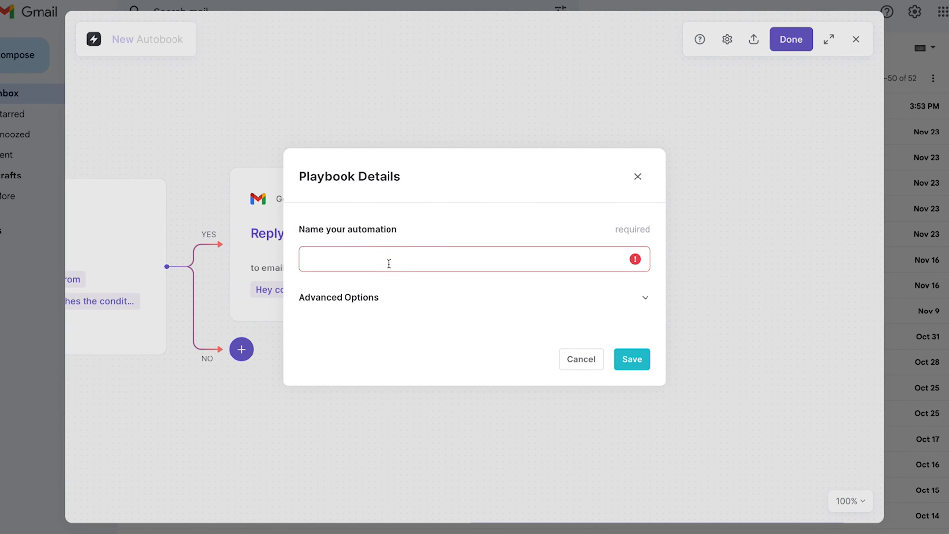
text(Coworker Auto)
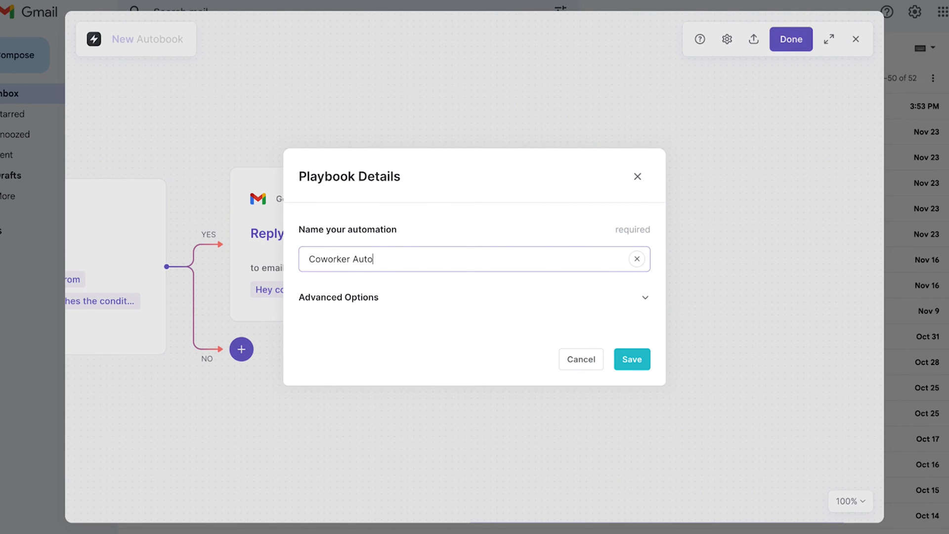
text(responder)
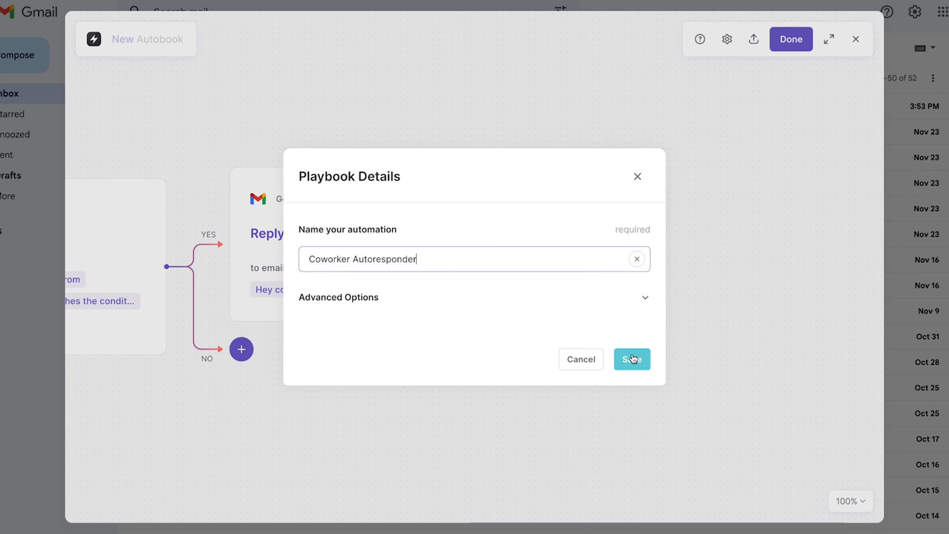
click(632, 359)
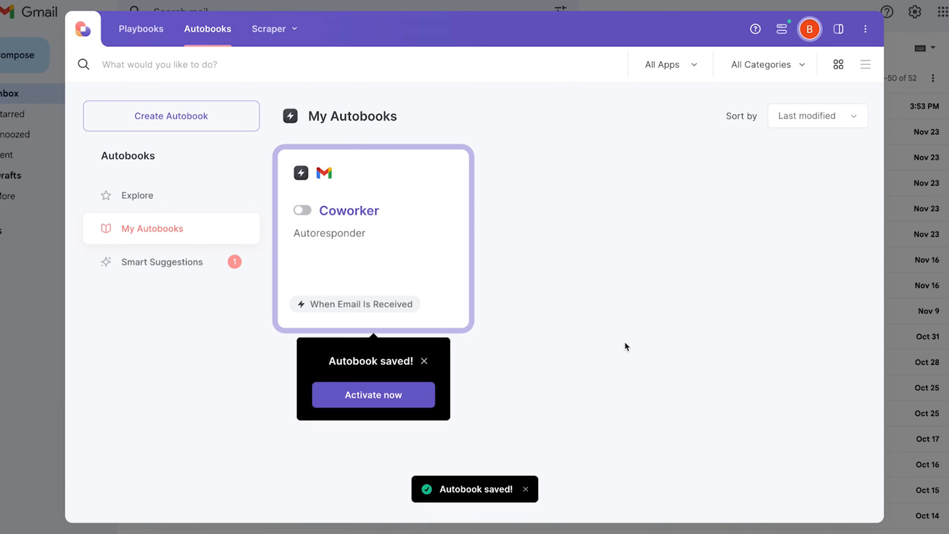
click(301, 210)
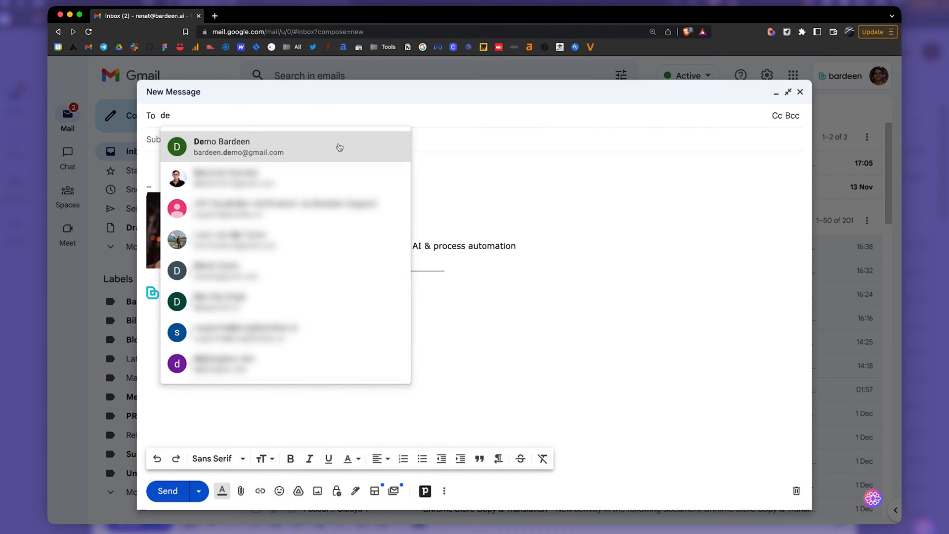
Step: Send a test email to the demo account and open it in the demo inbox to see the vacation reply
click(221, 148)
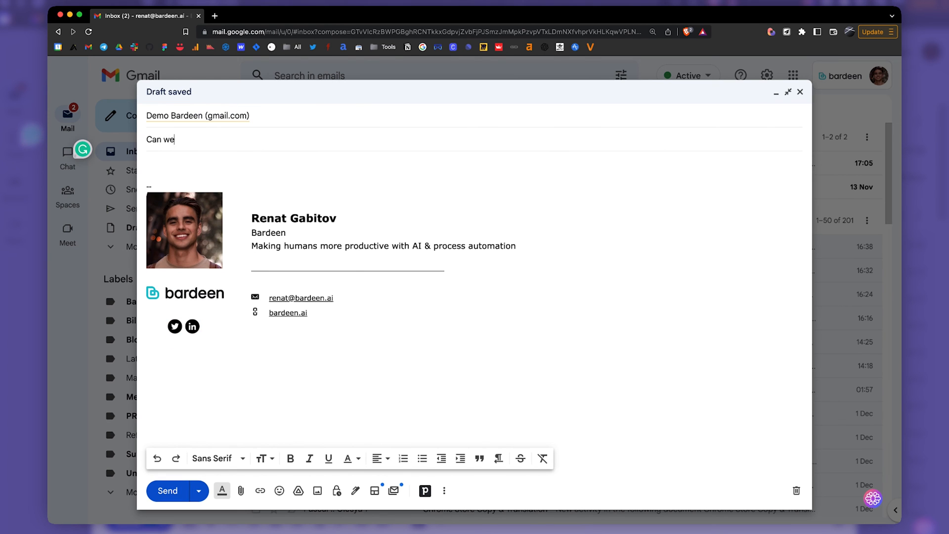
key(cmd+v)
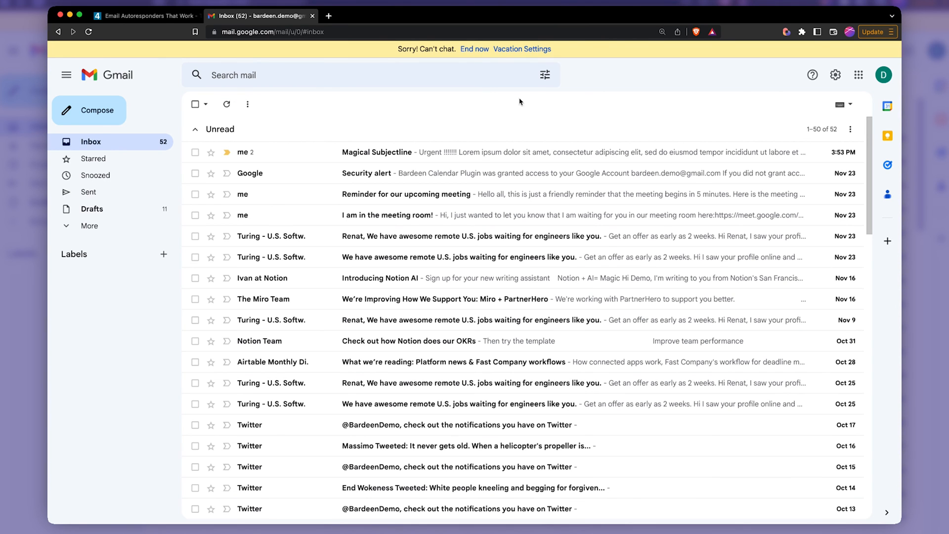
click(377, 152)
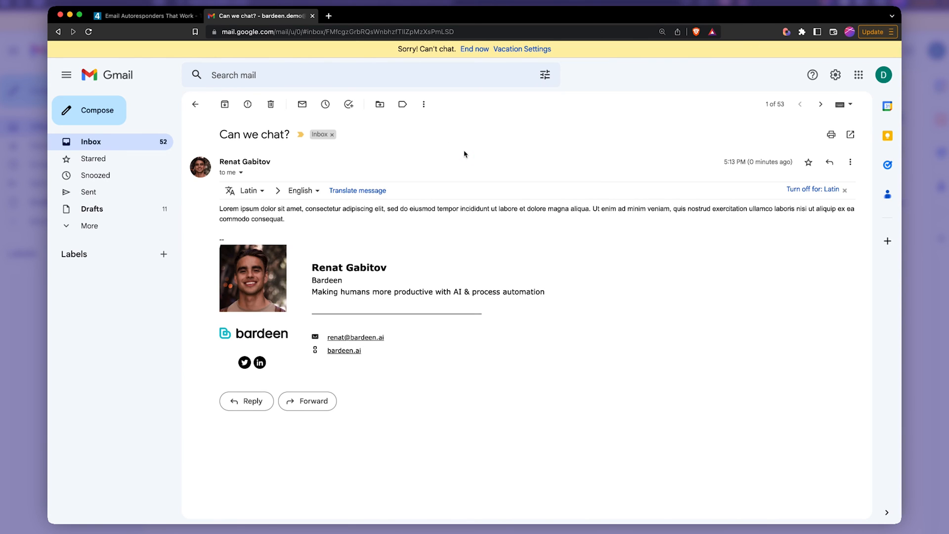
mouse_move(472, 152)
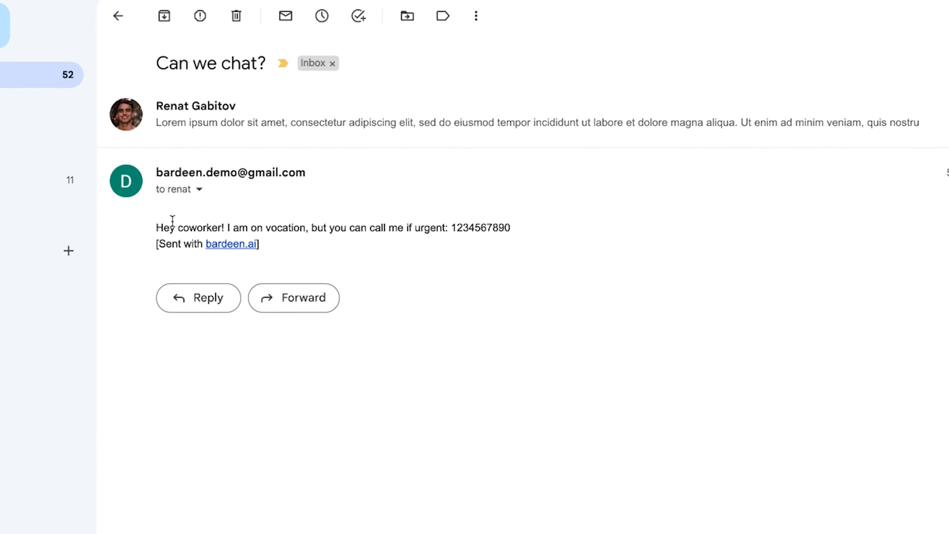
mouse_move(533, 235)
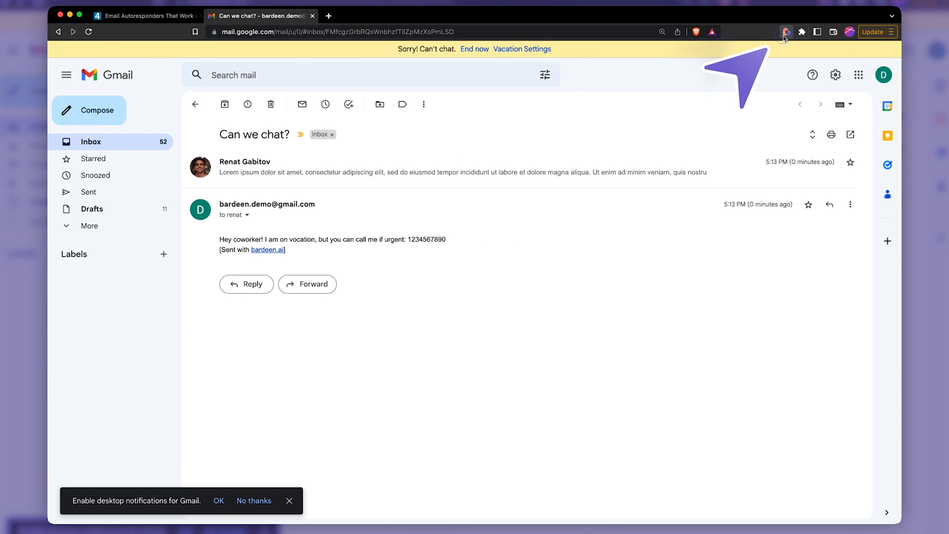
Step: View the Coworker Autoresponder's run history via Show Activity in Bardeen
click(787, 32)
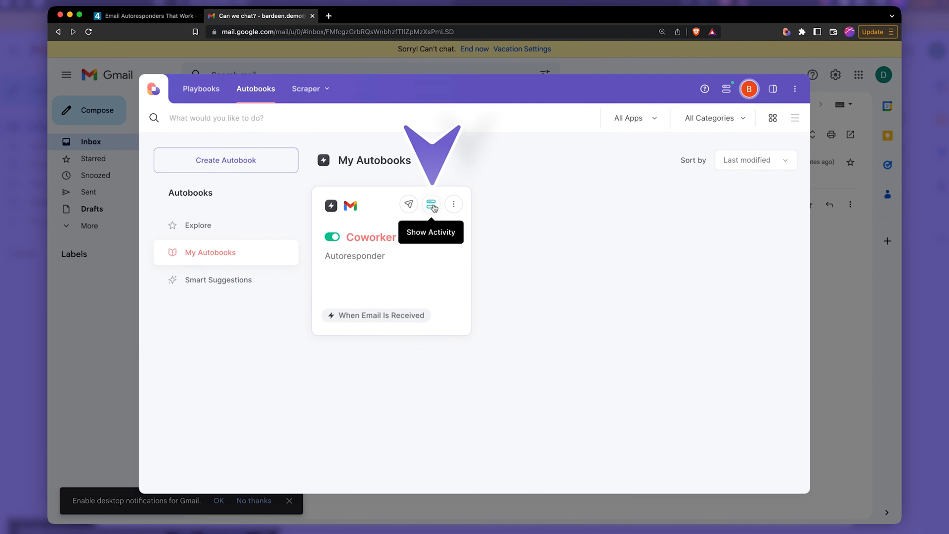
click(432, 204)
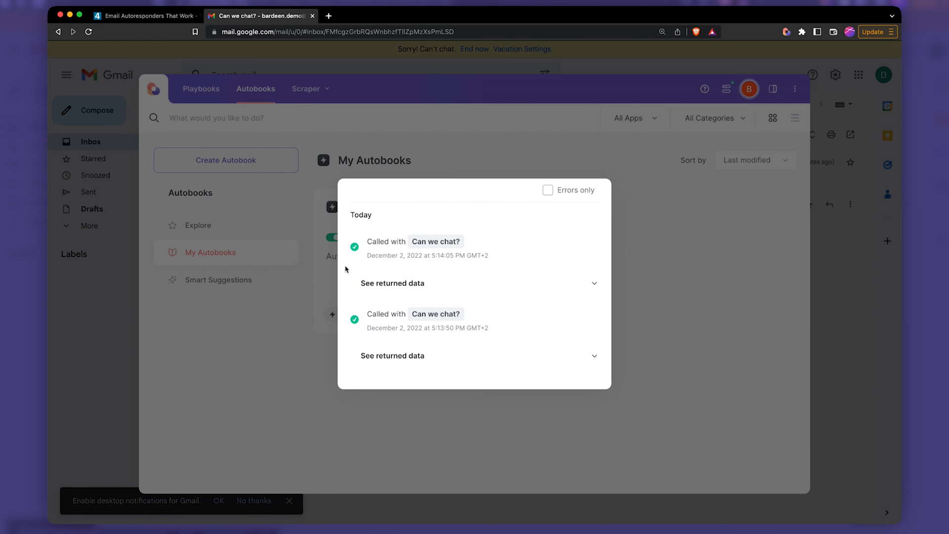